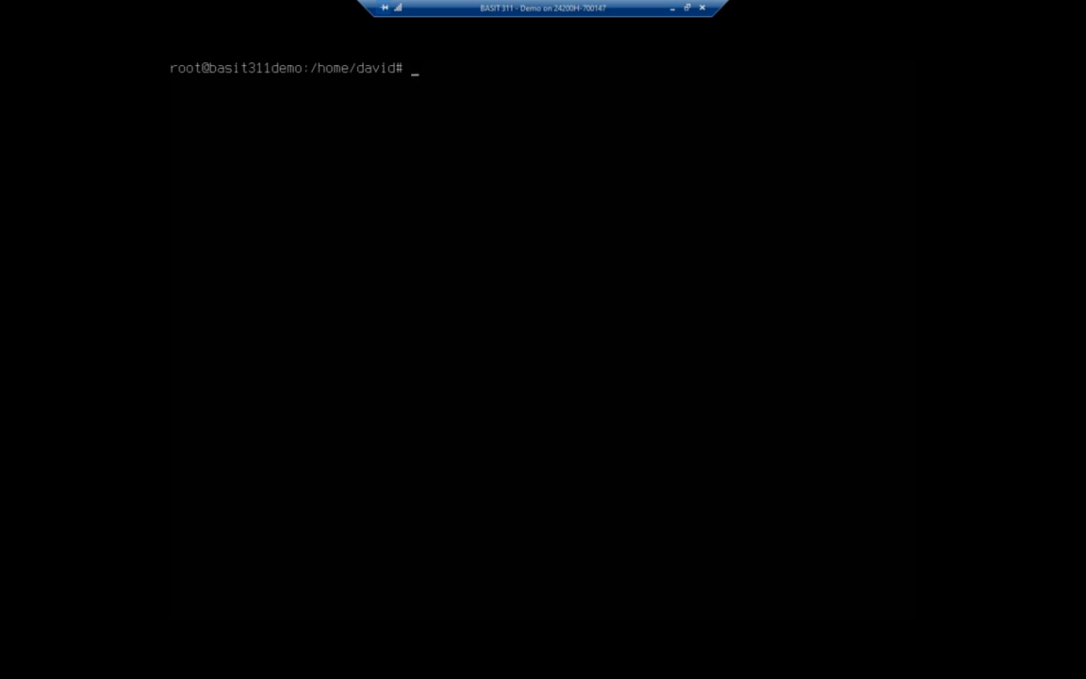
pyautogui.moveTo(128, 357)
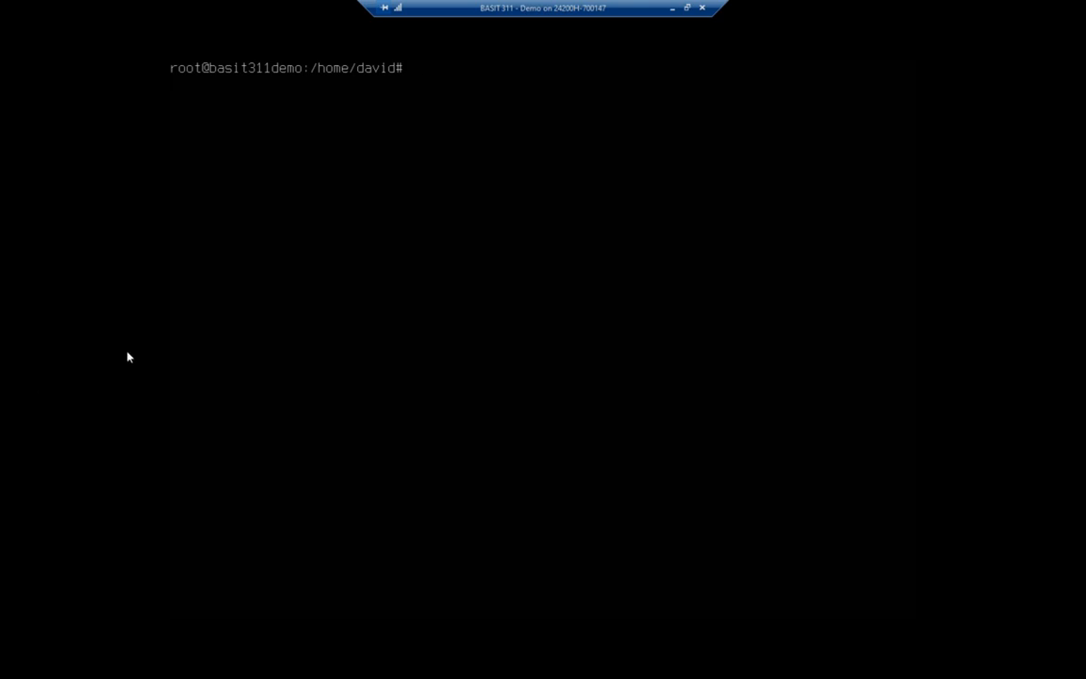
# Create an ext4 filesystem on /dev/vg-sales/lv-sales with mkfs.ext4
pyautogui.write('mkfs')
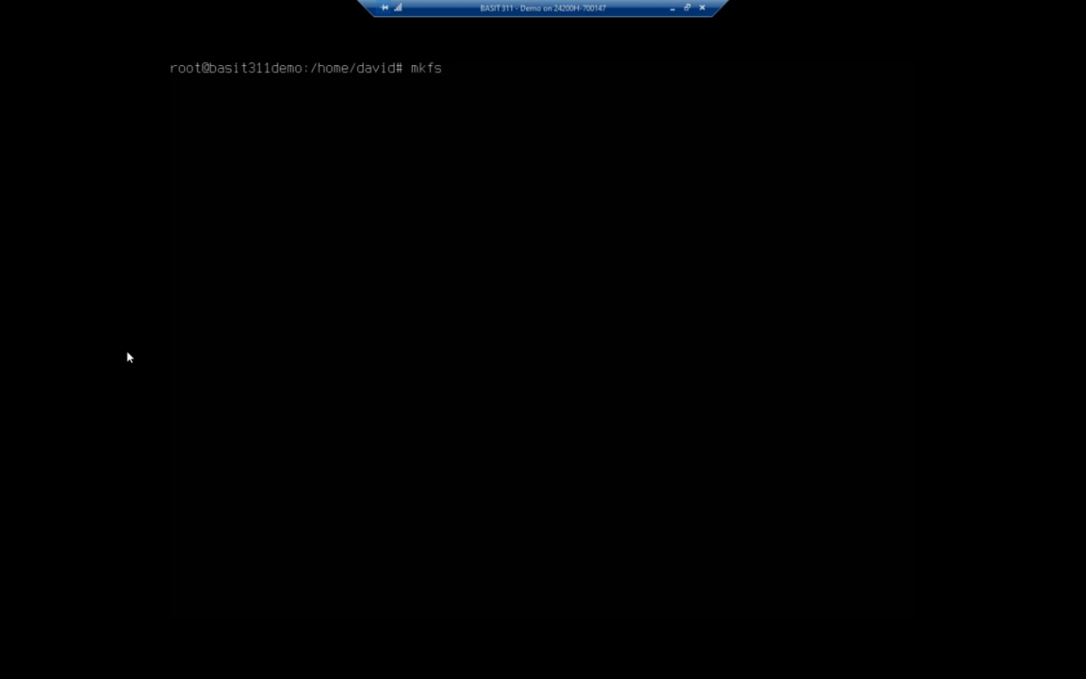
pyautogui.write('.e')
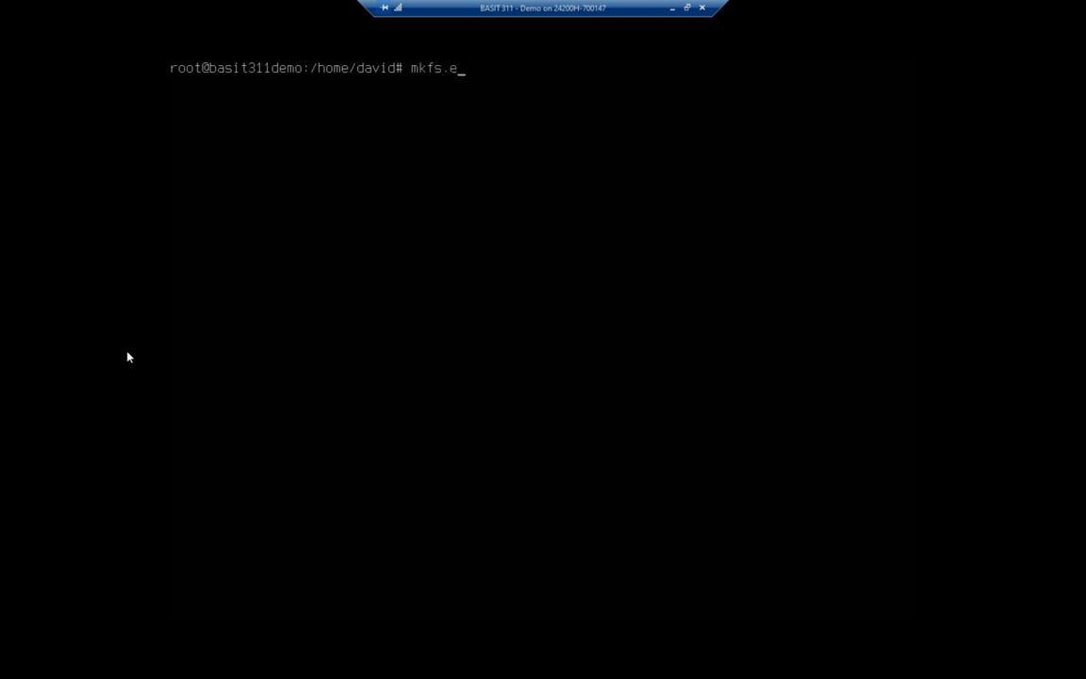
pyautogui.write('xt4 /de')
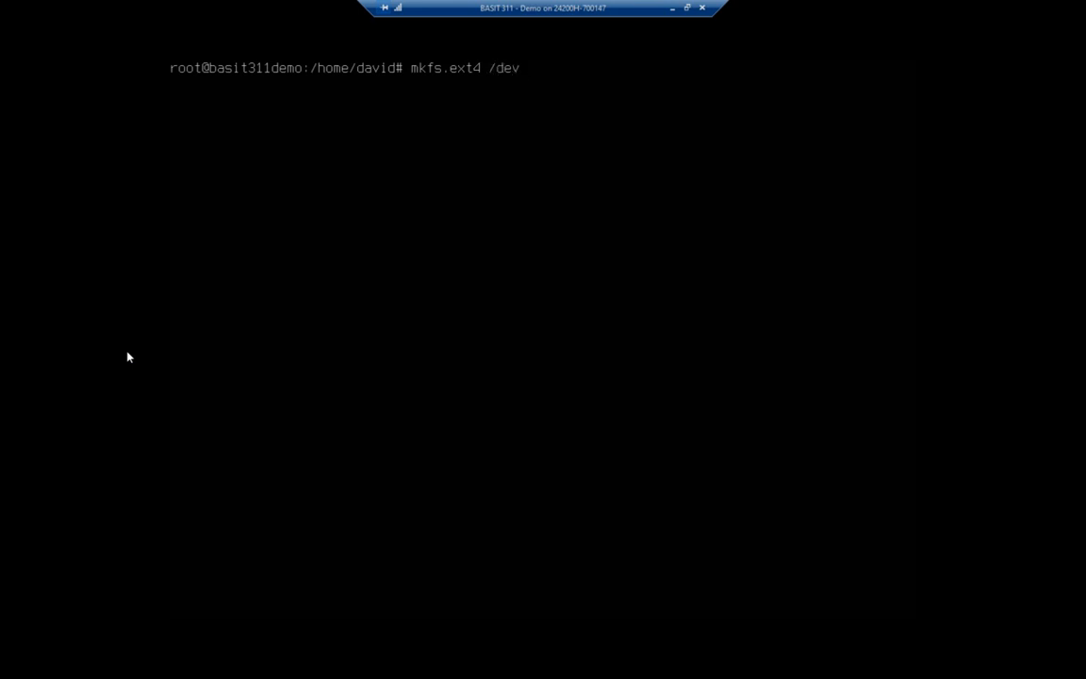
pyautogui.write('vg-s')
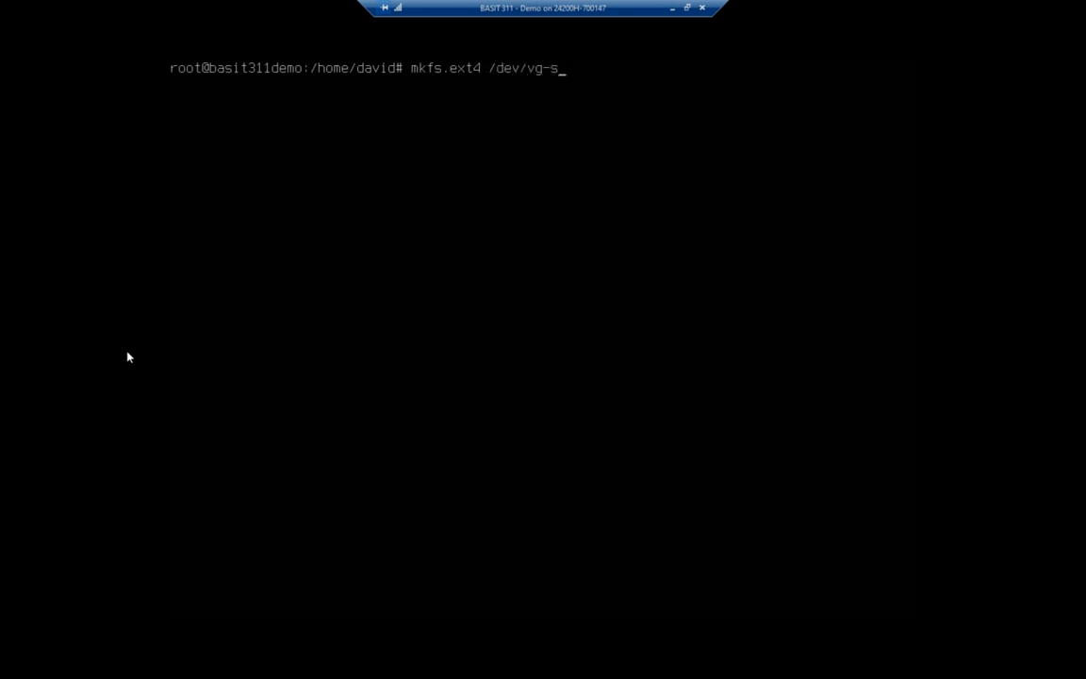
pyautogui.write('ales/')
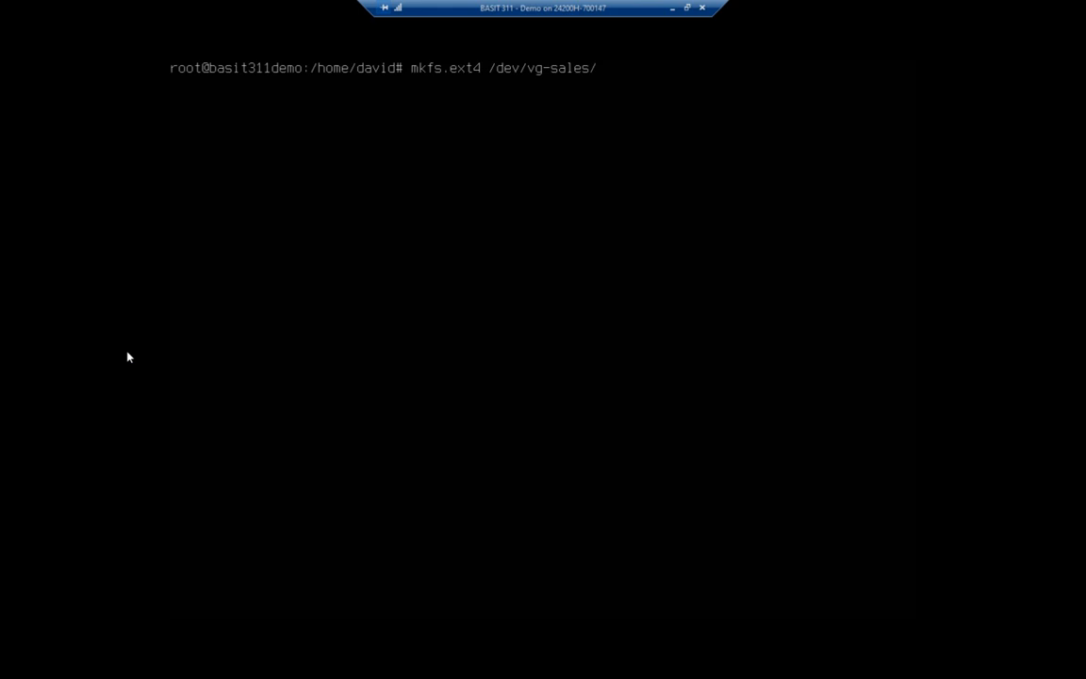
pyautogui.write('lv-sales')
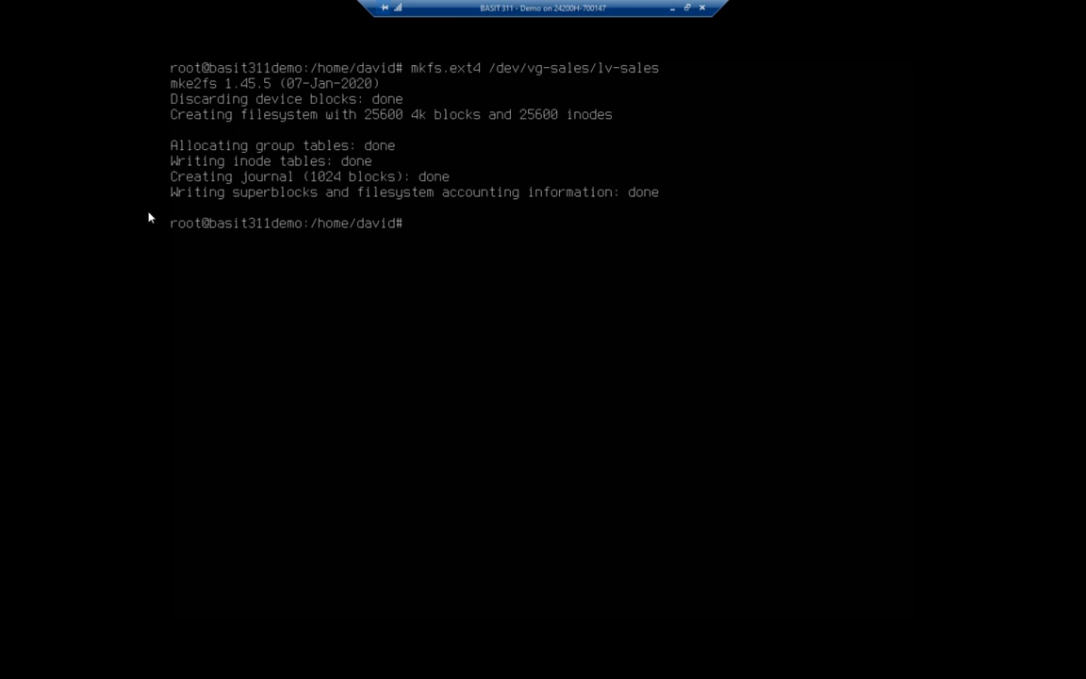
# Create the /mnt/sales mount point directory with mkdir
pyautogui.write('mk')
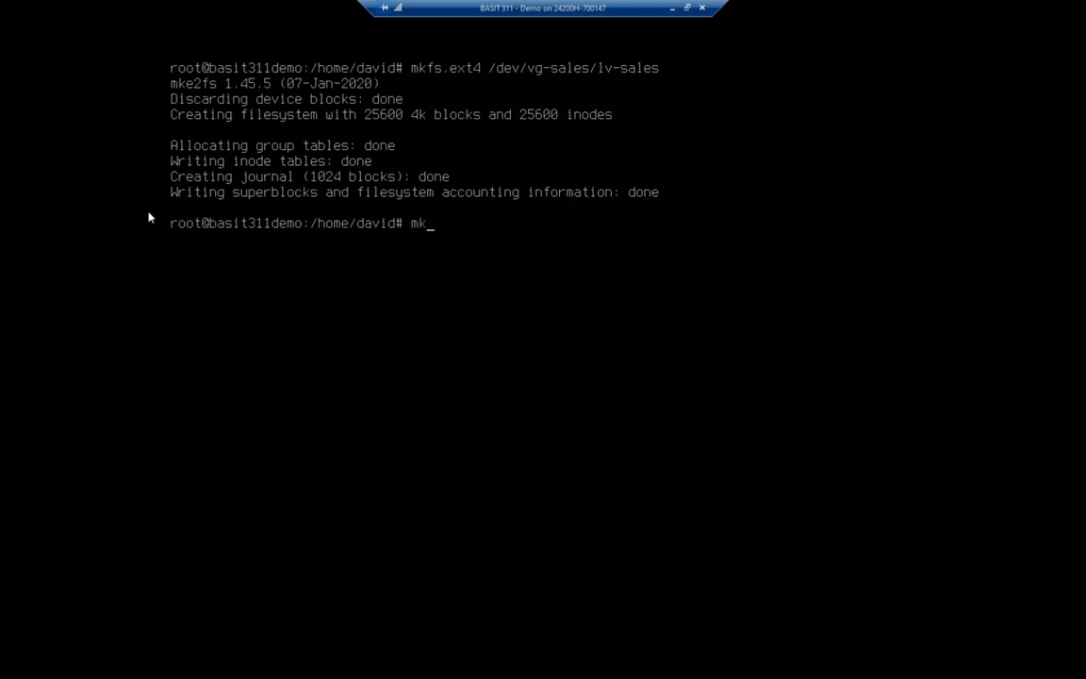
pyautogui.write('dir')
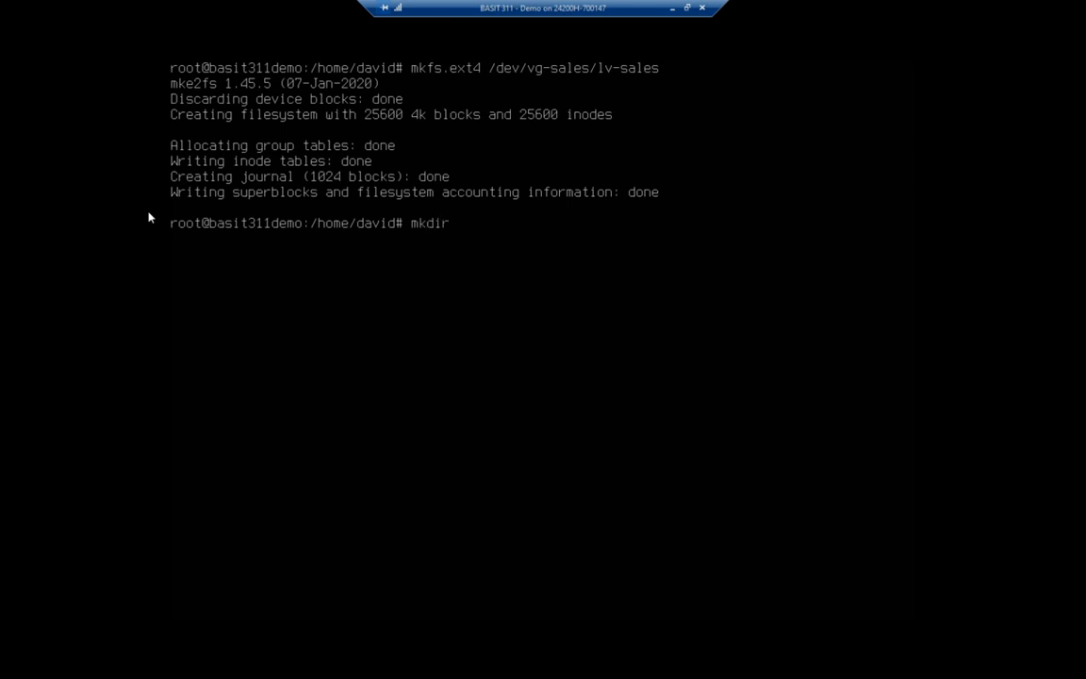
pyautogui.write('/mnt/sales')
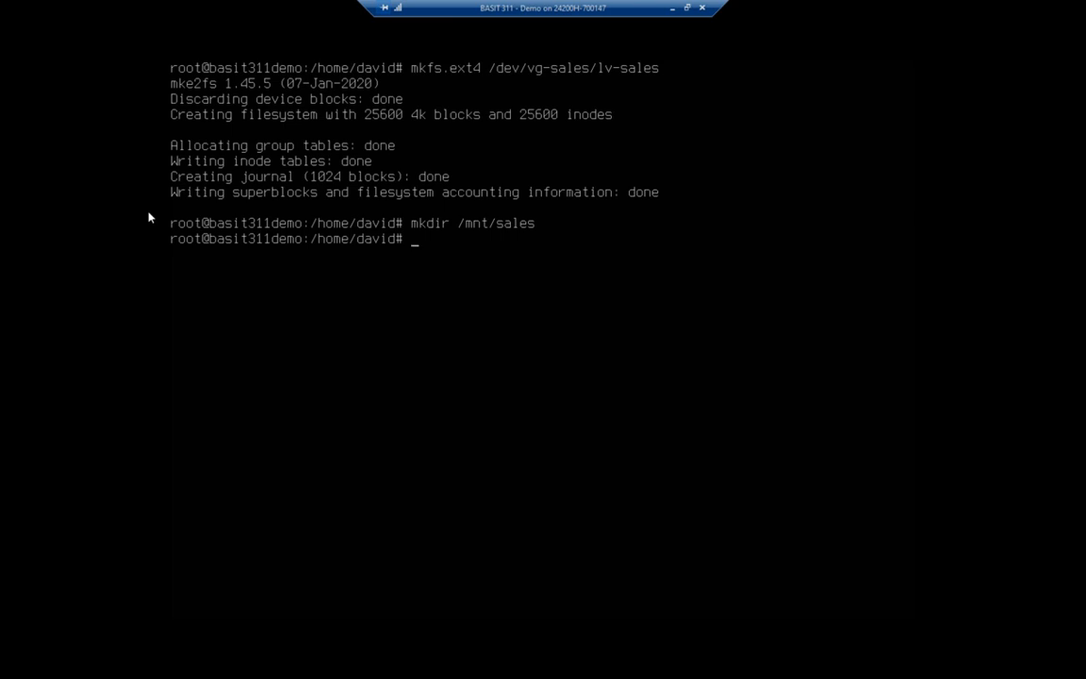
# Mount /dev/vg-sales/lv-sales on /mnt/sales
pyautogui.write('mou')
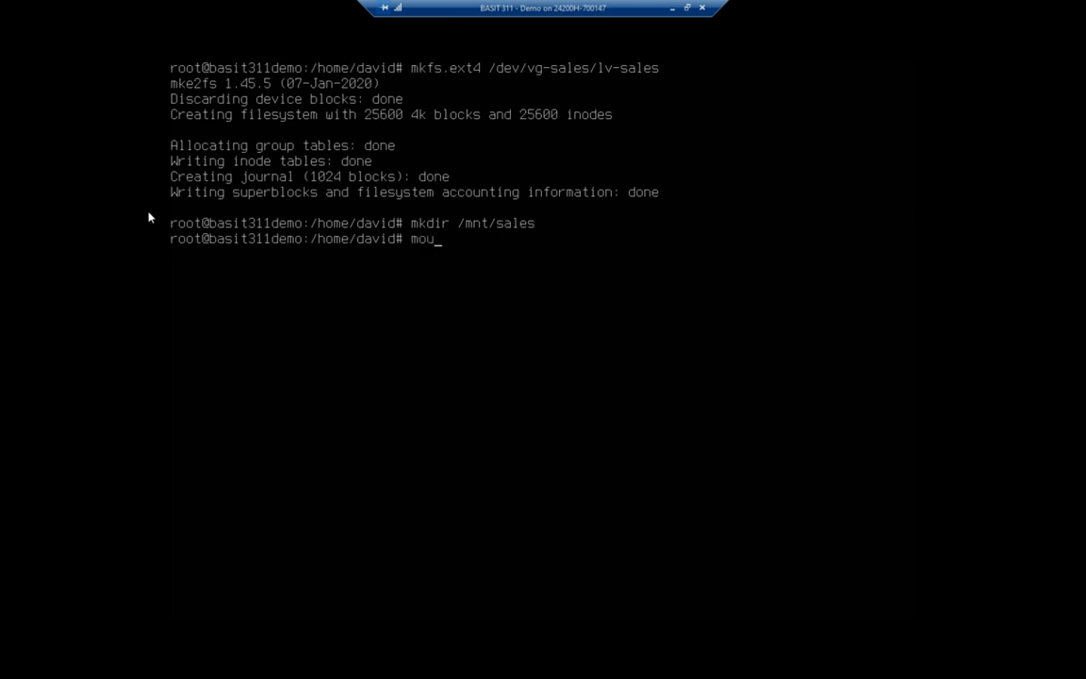
pyautogui.write('nt')
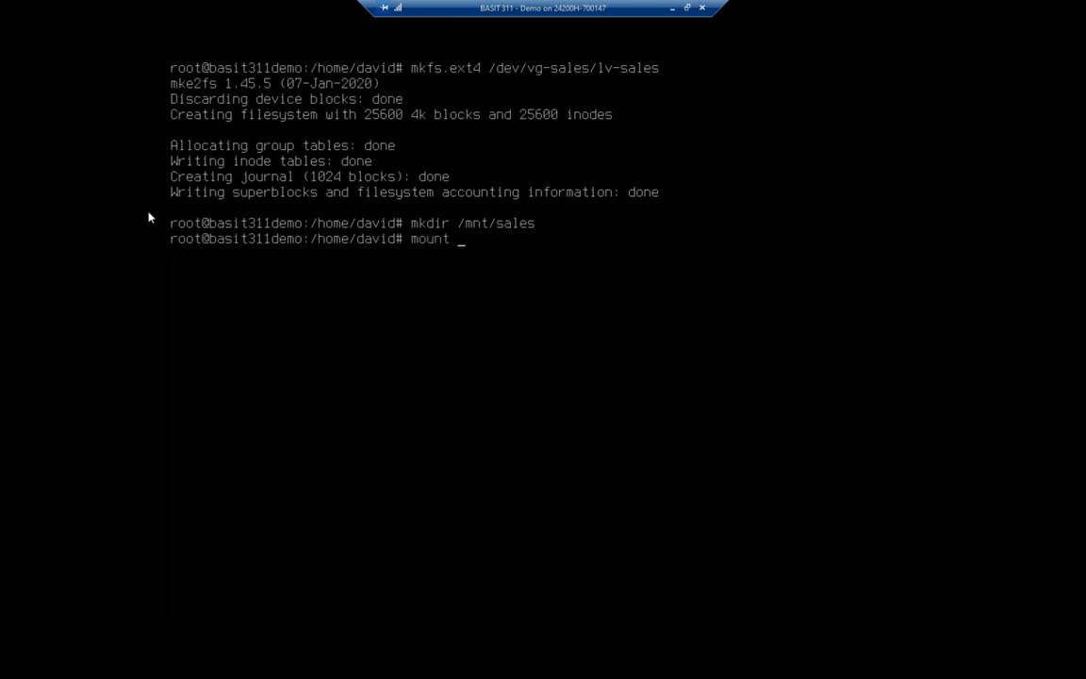
pyautogui.write('/de')
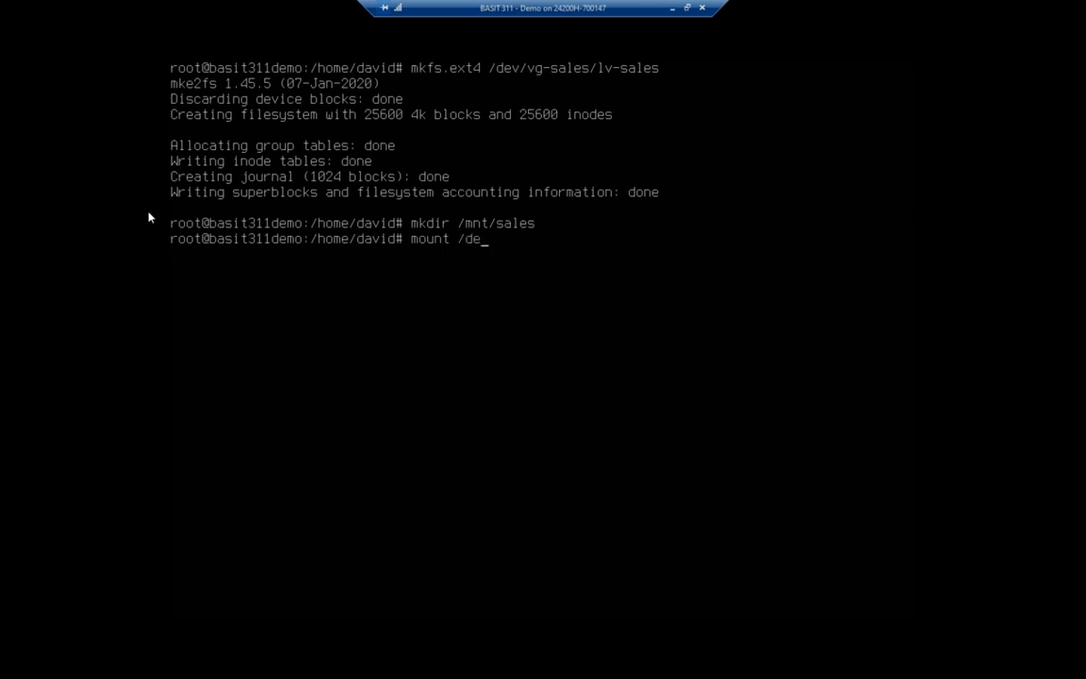
pyautogui.write('v')
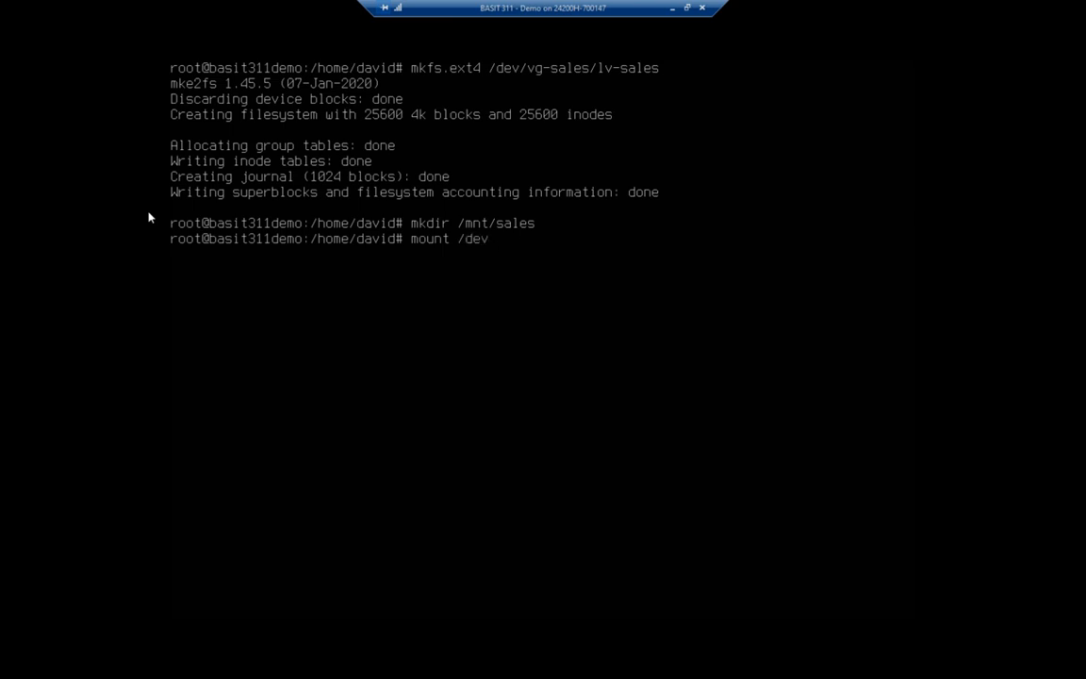
pyautogui.write('/vg-s')
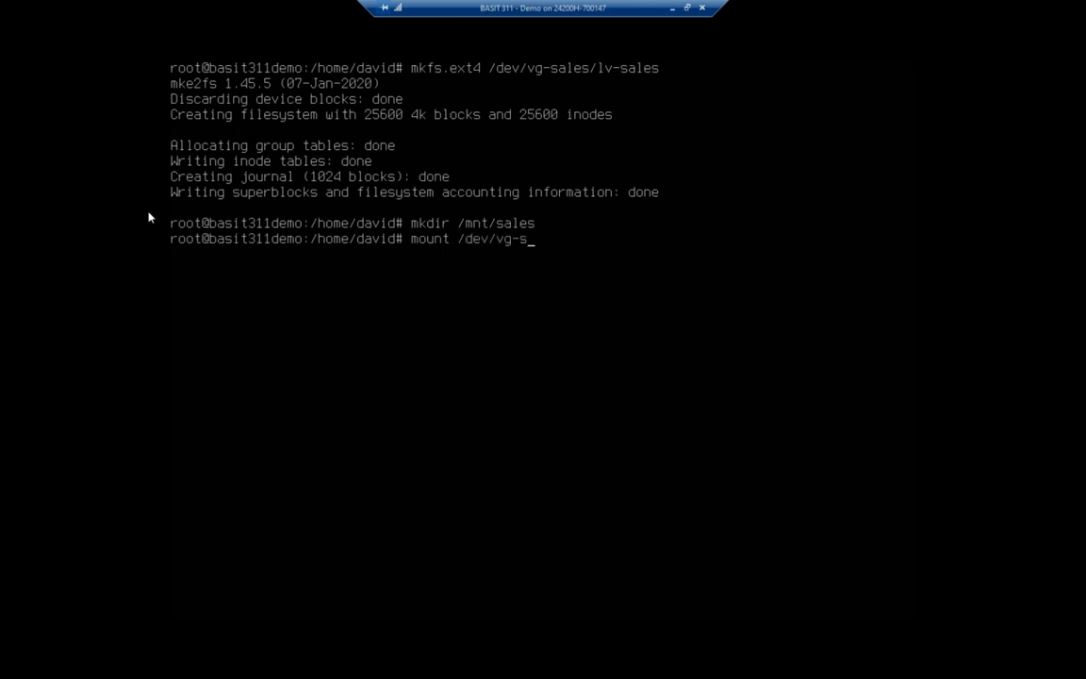
pyautogui.write('ales/lv')
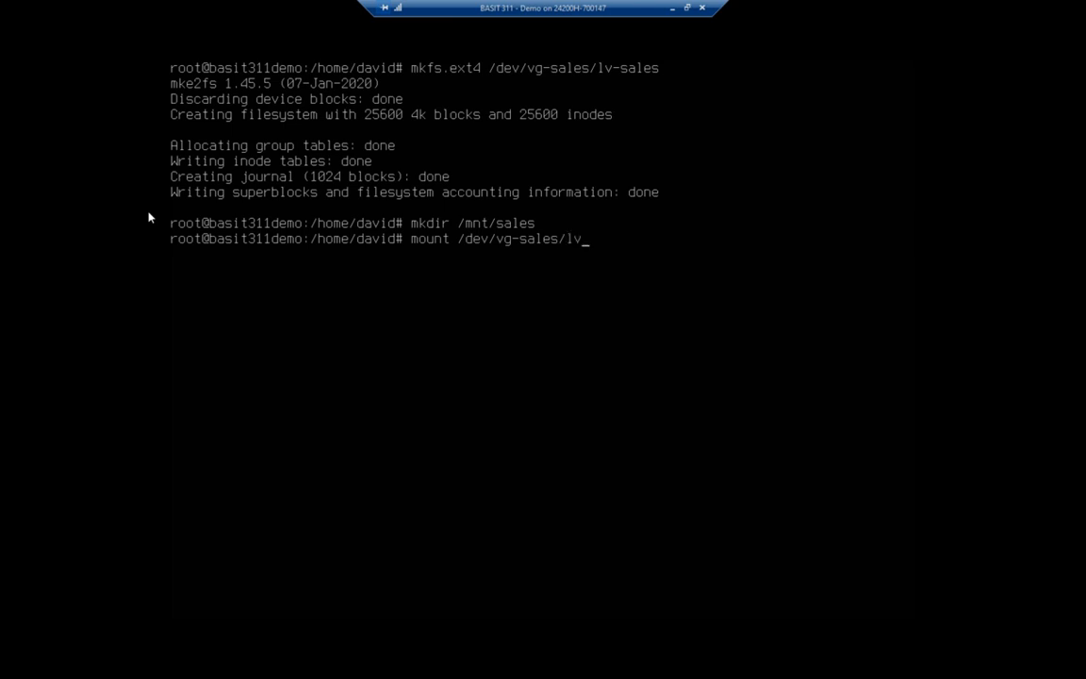
pyautogui.write('-sales')
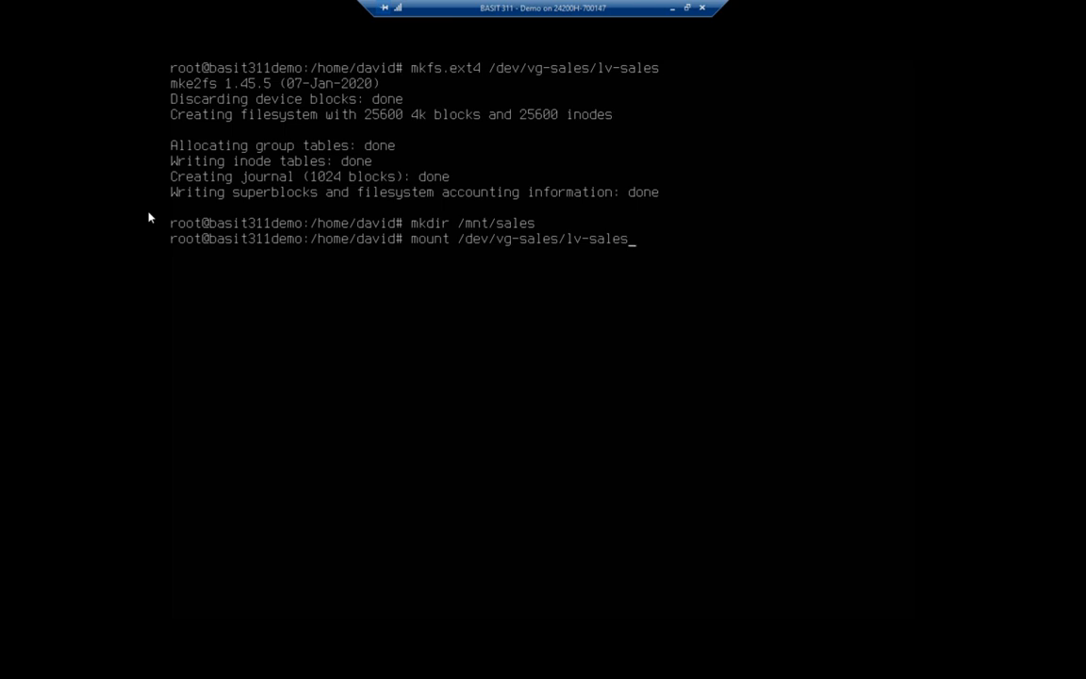
pyautogui.write('/mnt/sales')
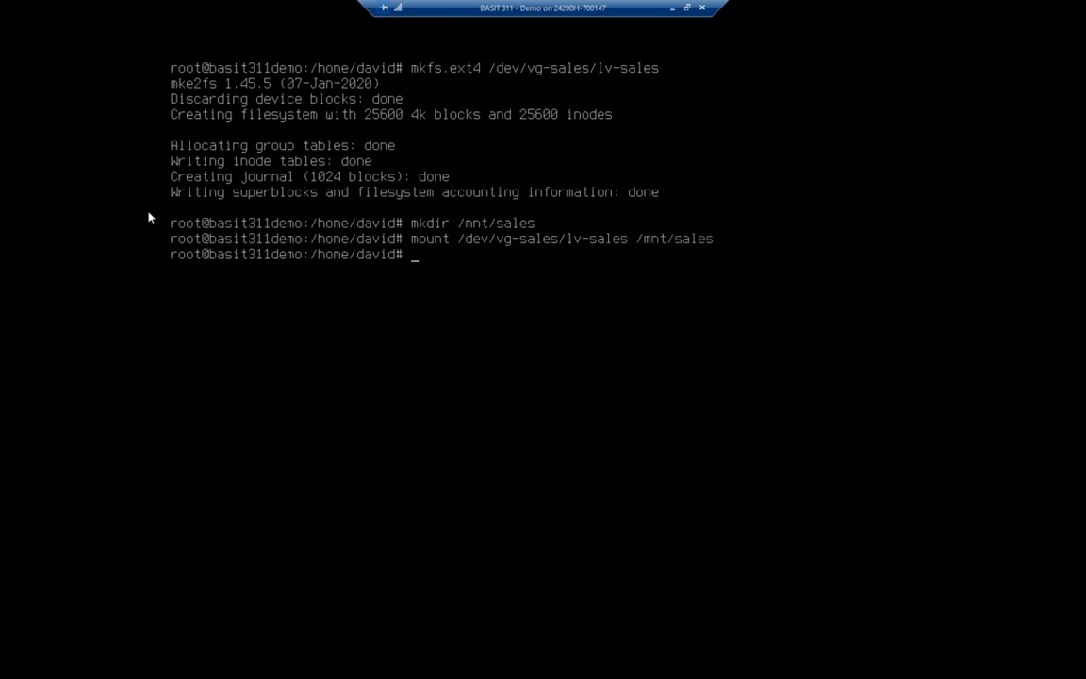
# Run df -h and confirm lv-sales is mounted at /mnt/sales with about 93M size
pyautogui.write('df')
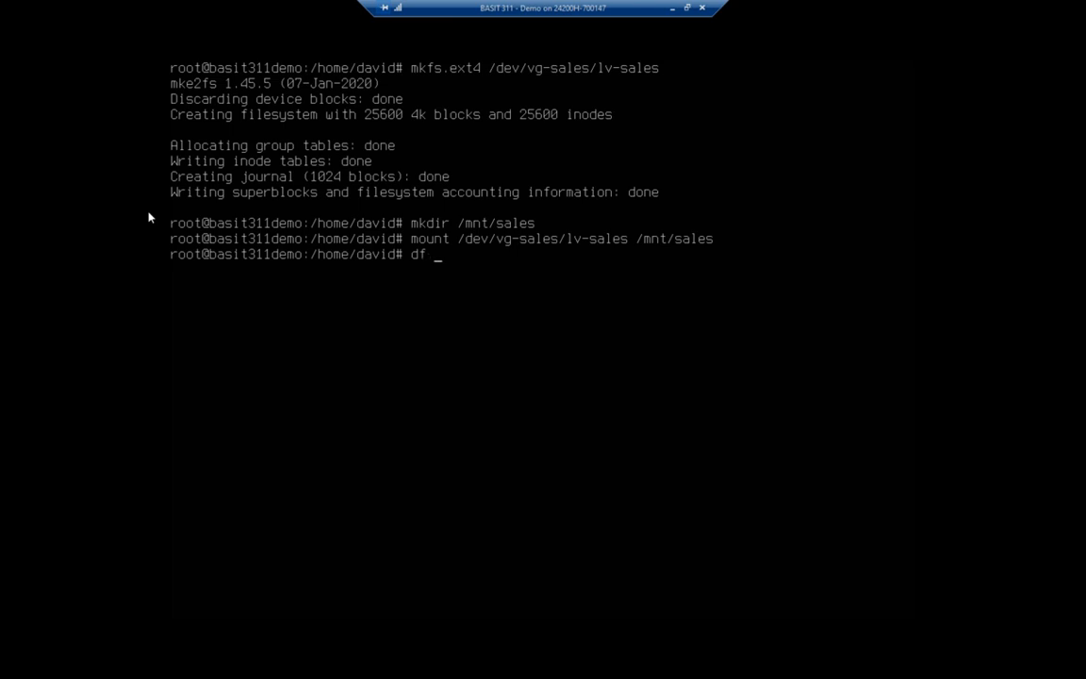
pyautogui.write('-h')
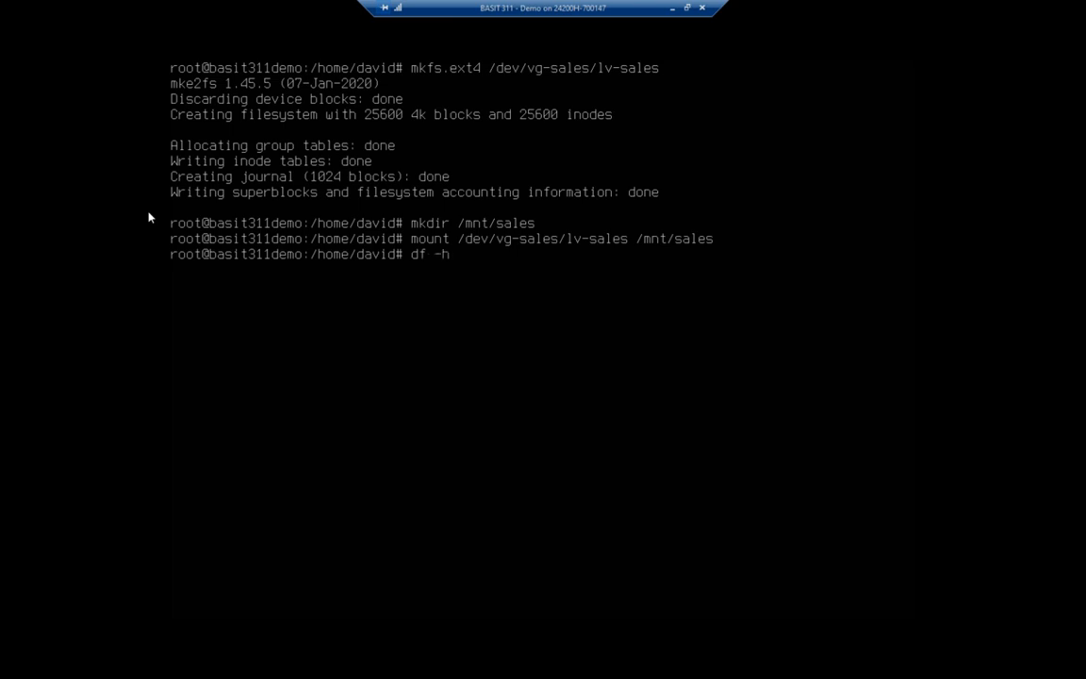
pyautogui.press('Return')
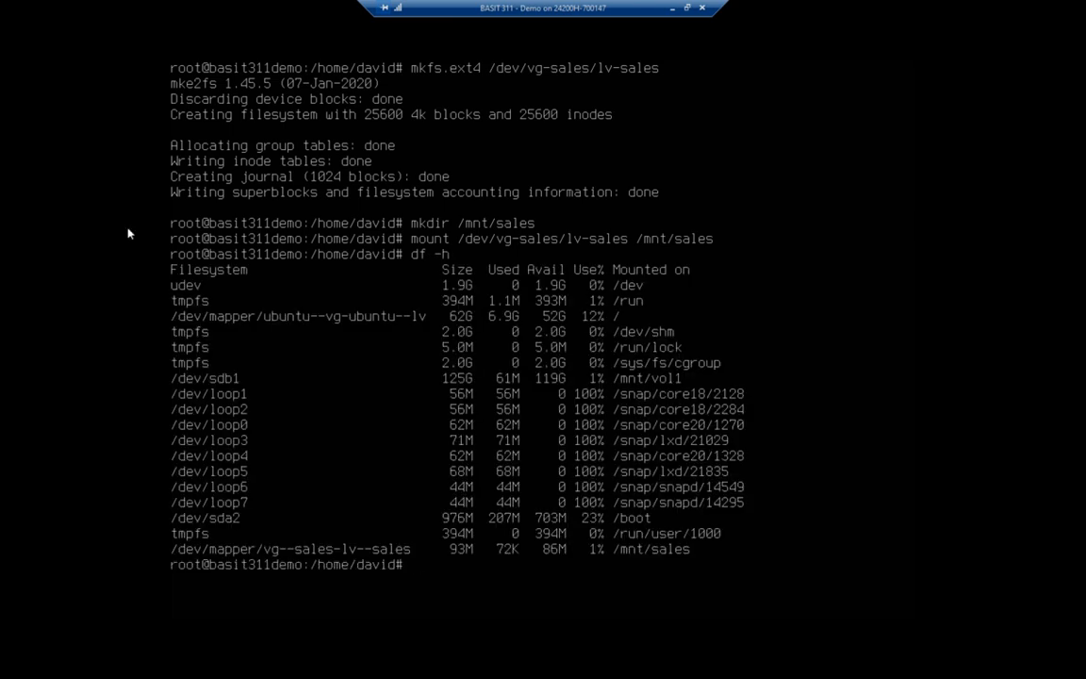
pyautogui.moveTo(149, 558)
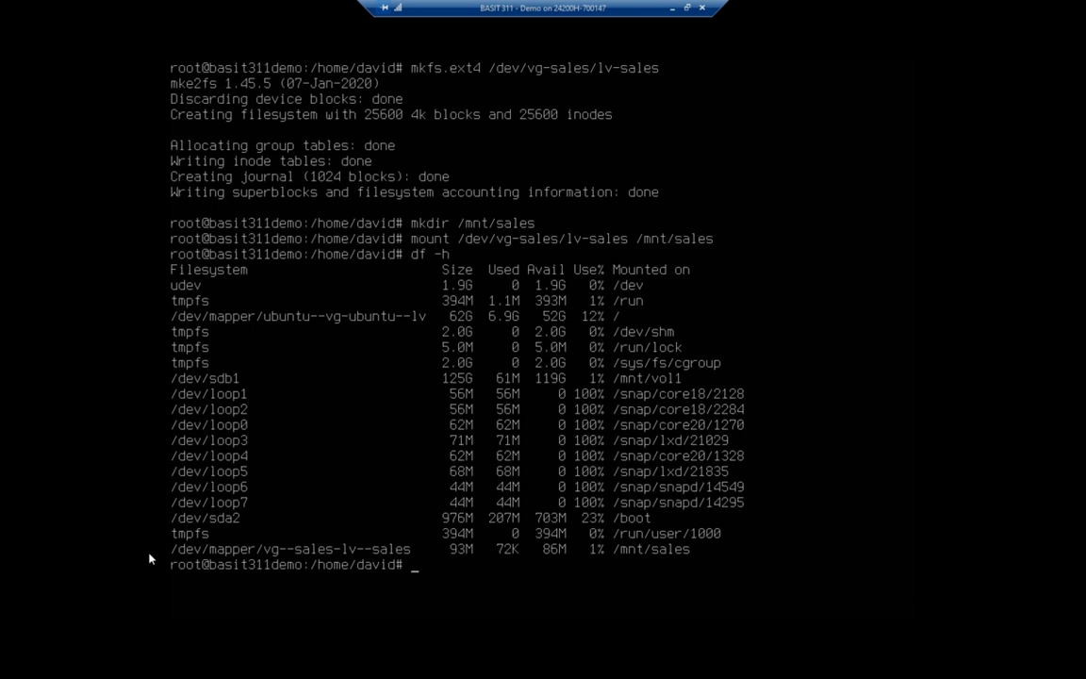
pyautogui.moveTo(475, 638)
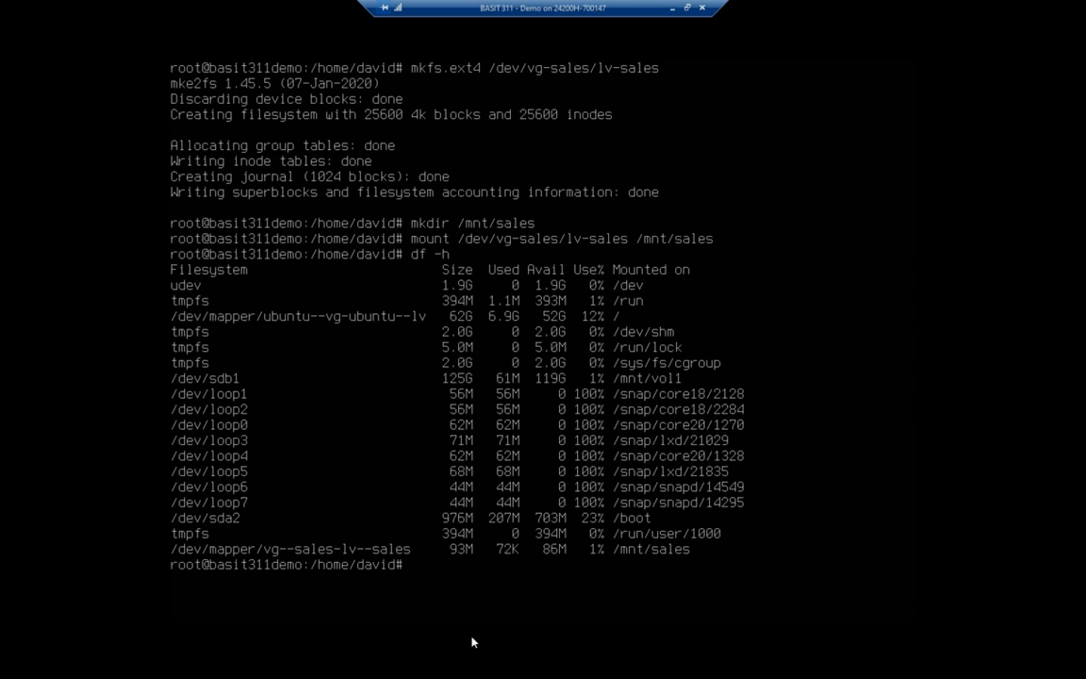
pyautogui.moveTo(711, 634)
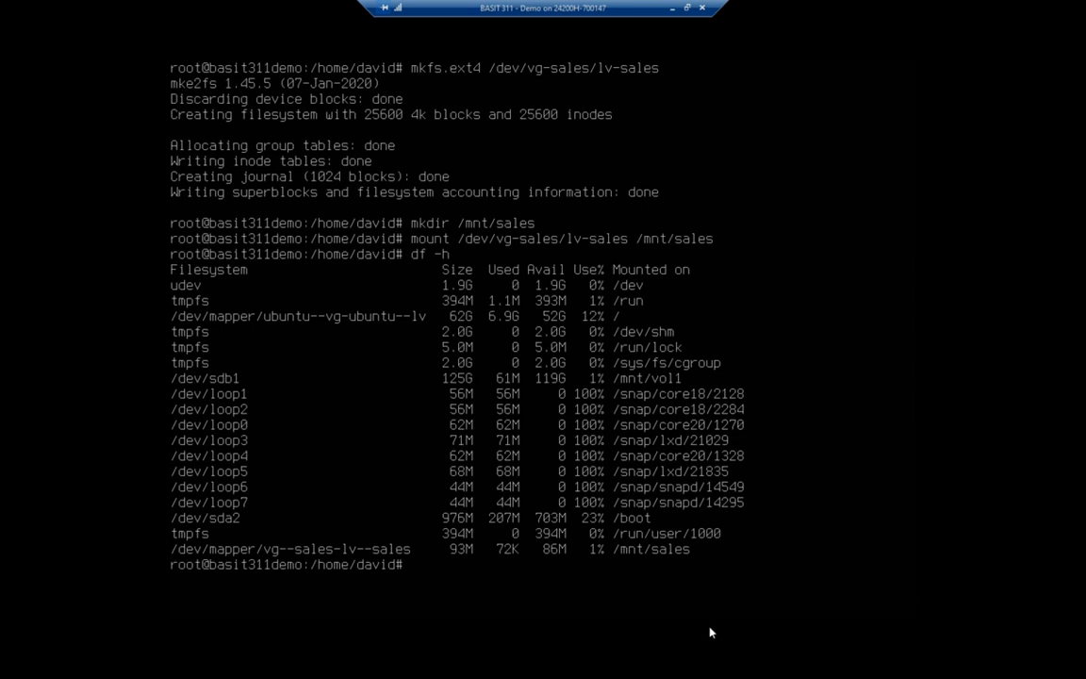
pyautogui.moveTo(102, 486)
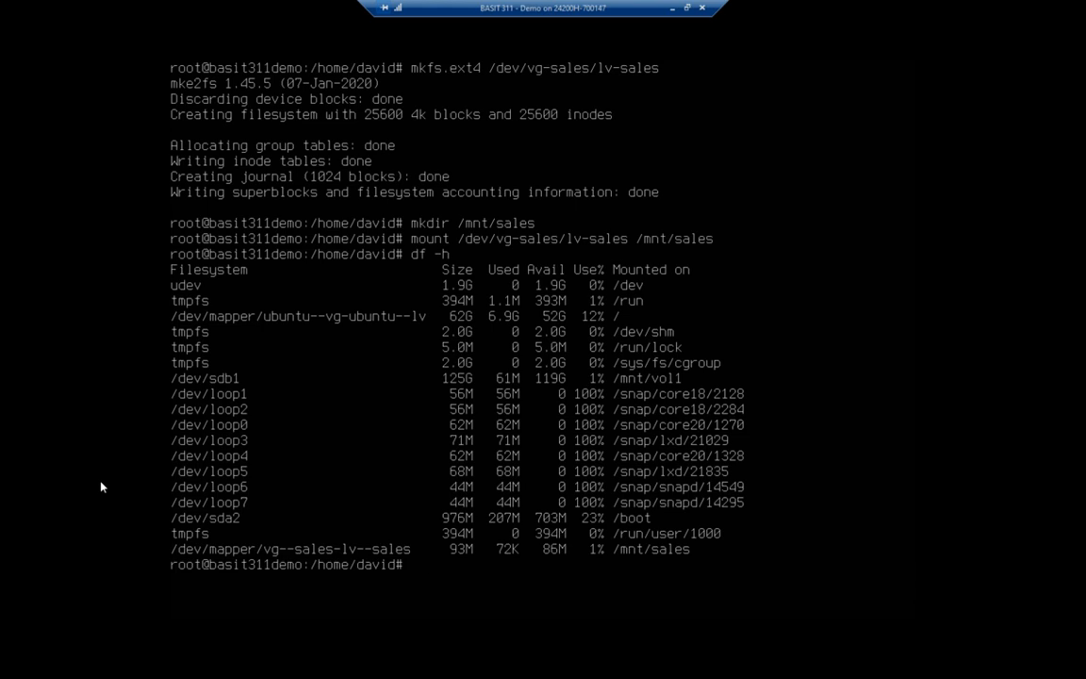
# Run lvdisplay to confirm lv-sales is 100.00 MiB and available, then begin vgdisplay
pyautogui.write('lvdisplay')
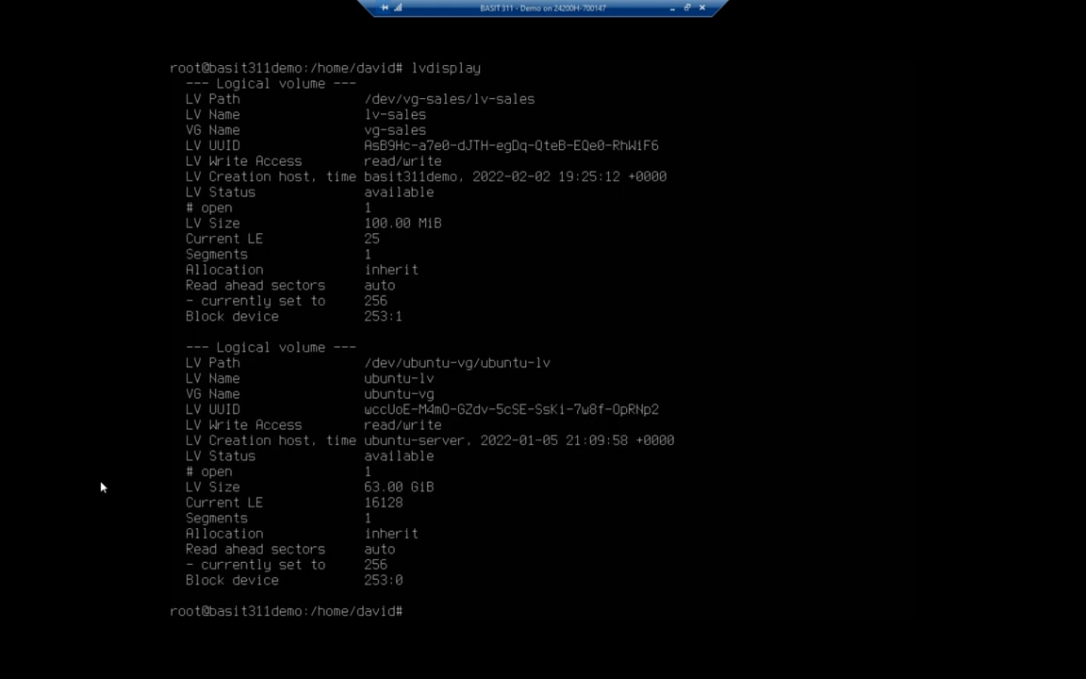
pyautogui.moveTo(160, 230)
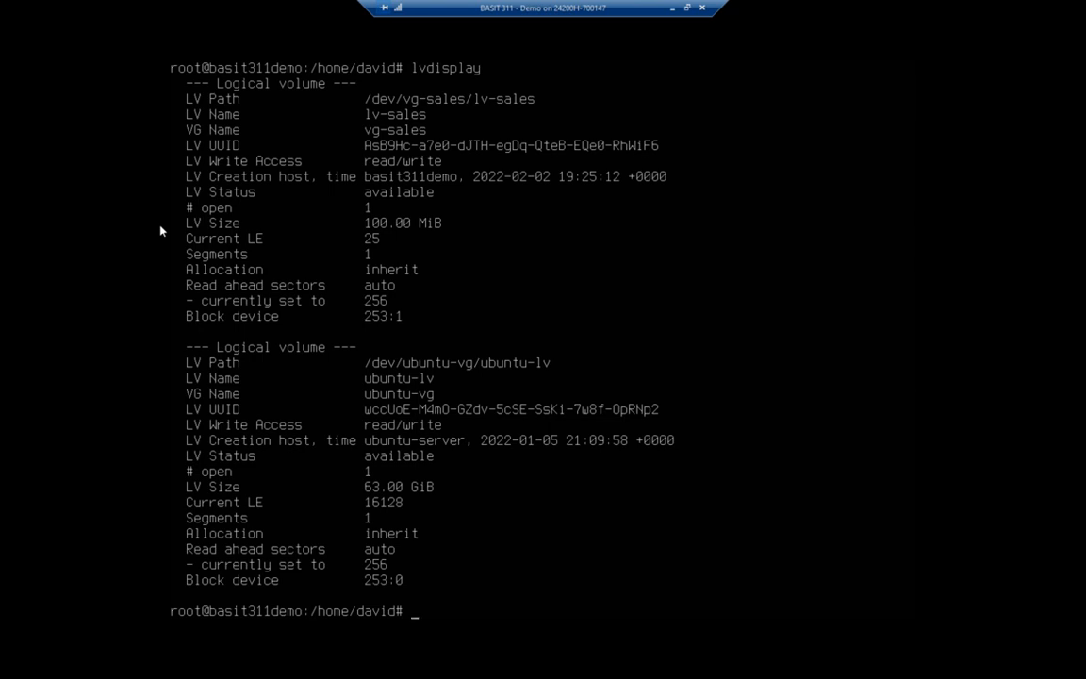
pyautogui.moveTo(162, 117)
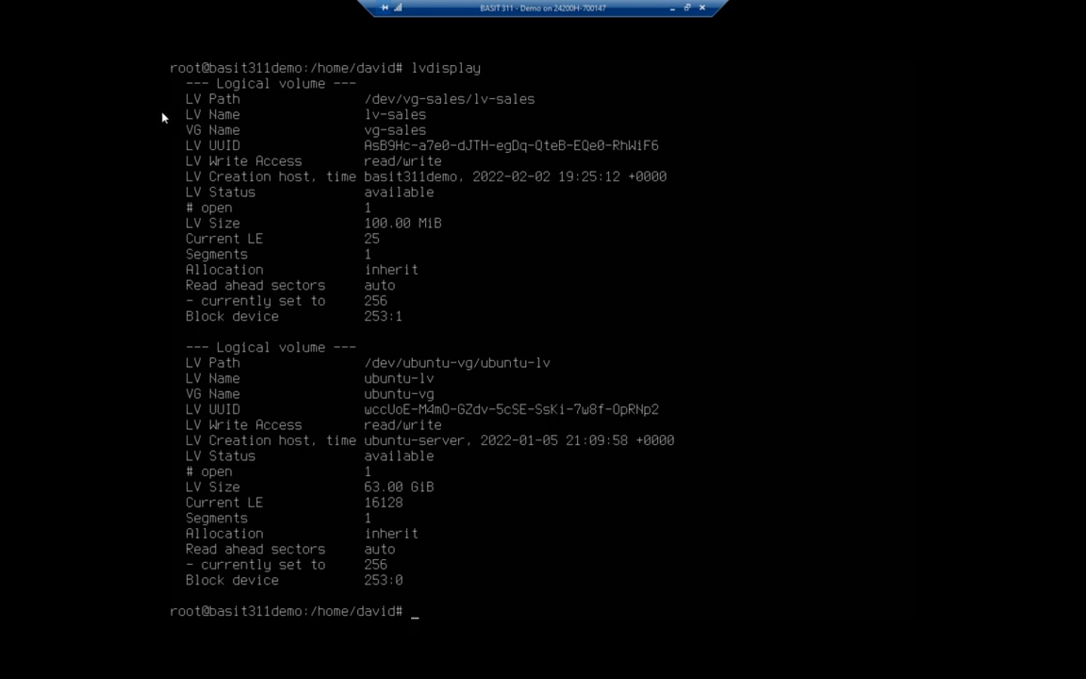
pyautogui.write('vgdis')
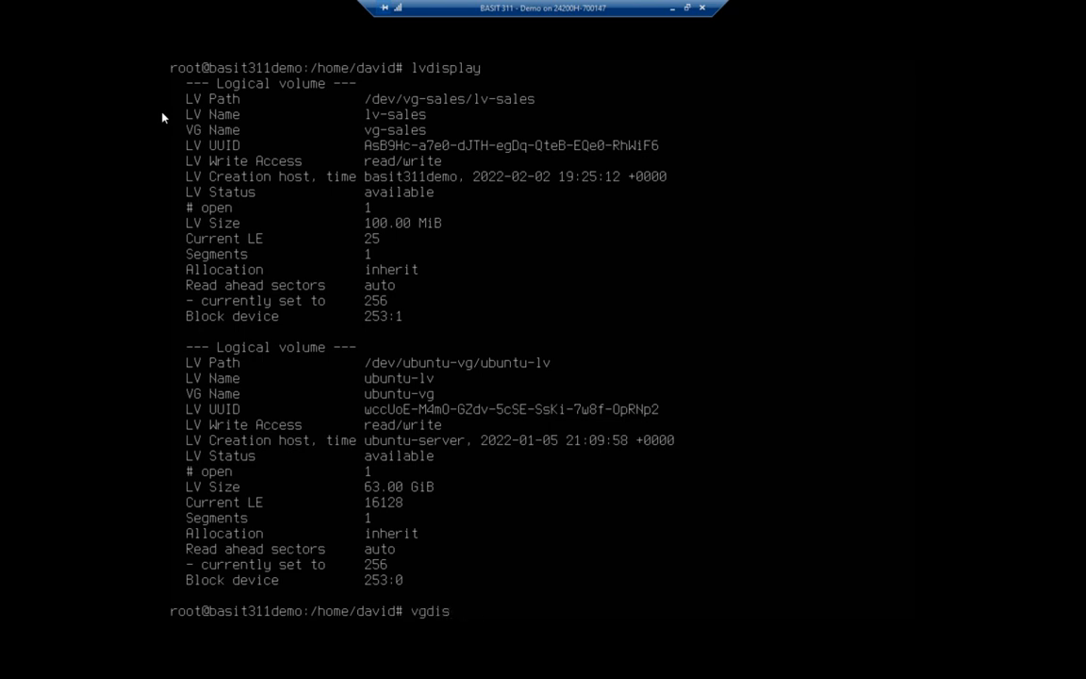
# Run vgdisplay and vgdisplay vg-sales to confirm about 127 GiB total with 100 MiB allocated
pyautogui.write('p')
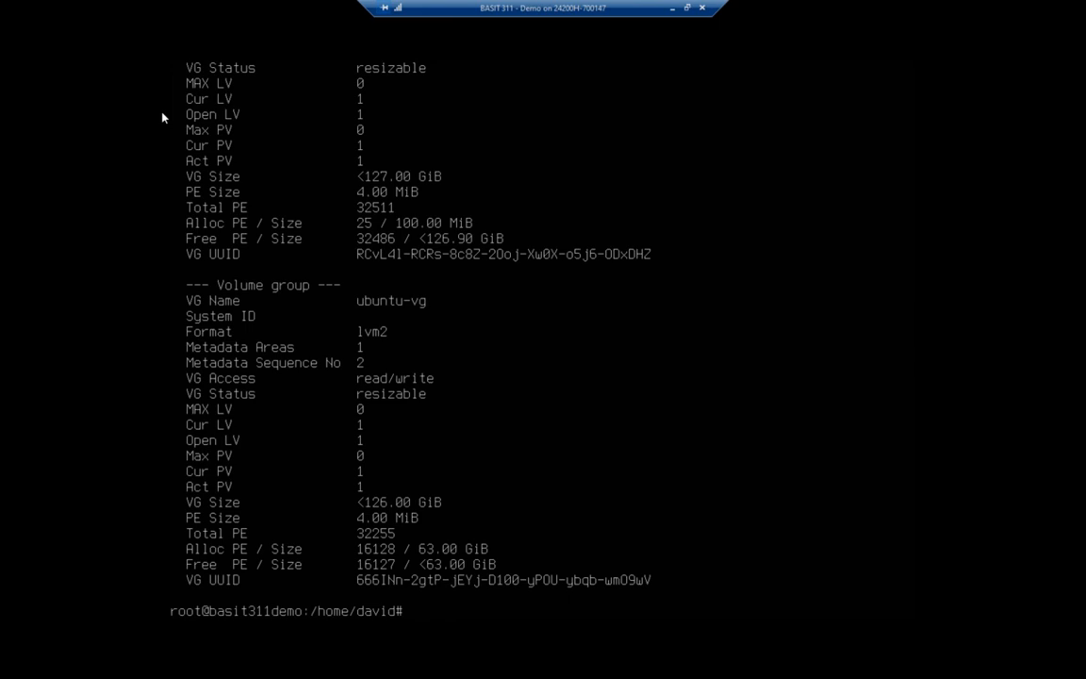
pyautogui.write('vgdisplay')
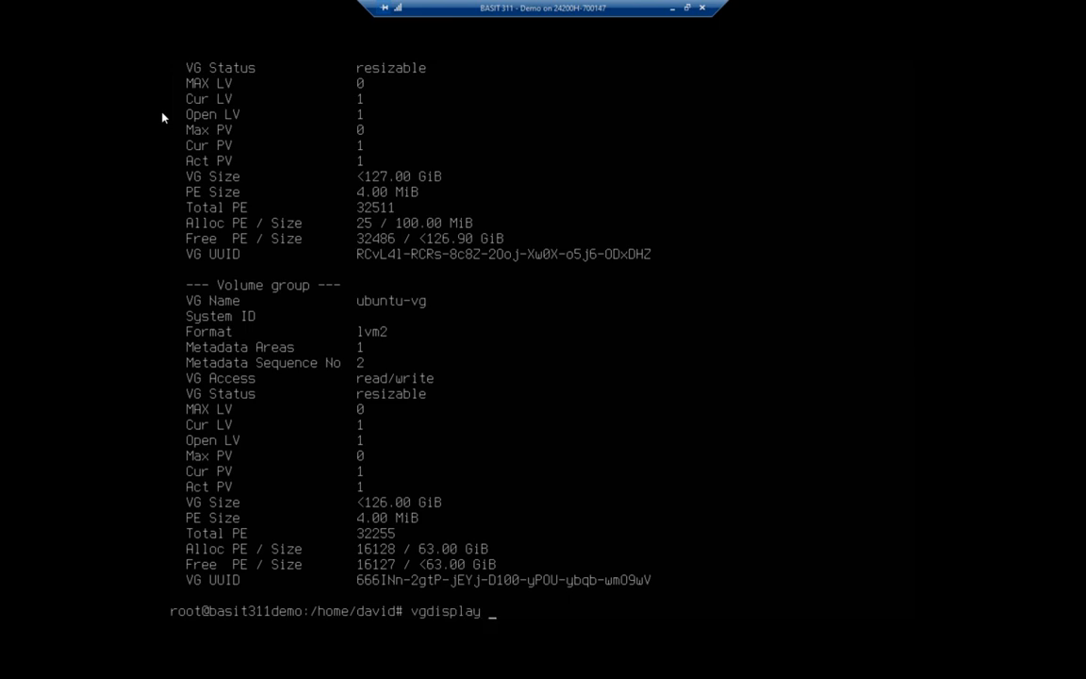
pyautogui.write('vg-sales')
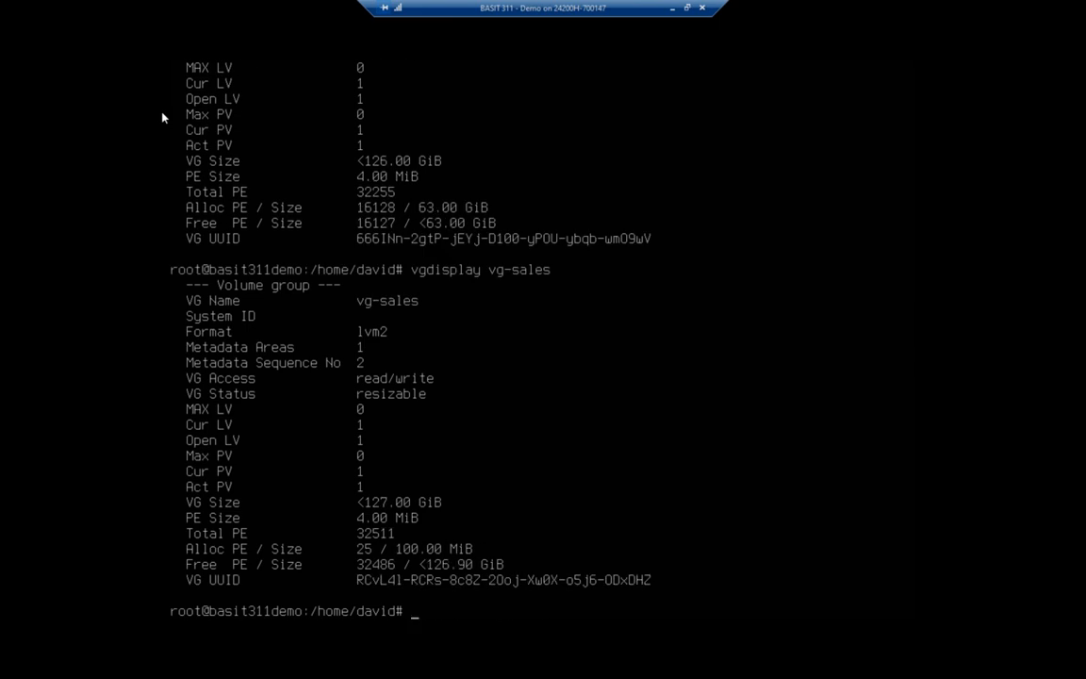
pyautogui.moveTo(166, 505)
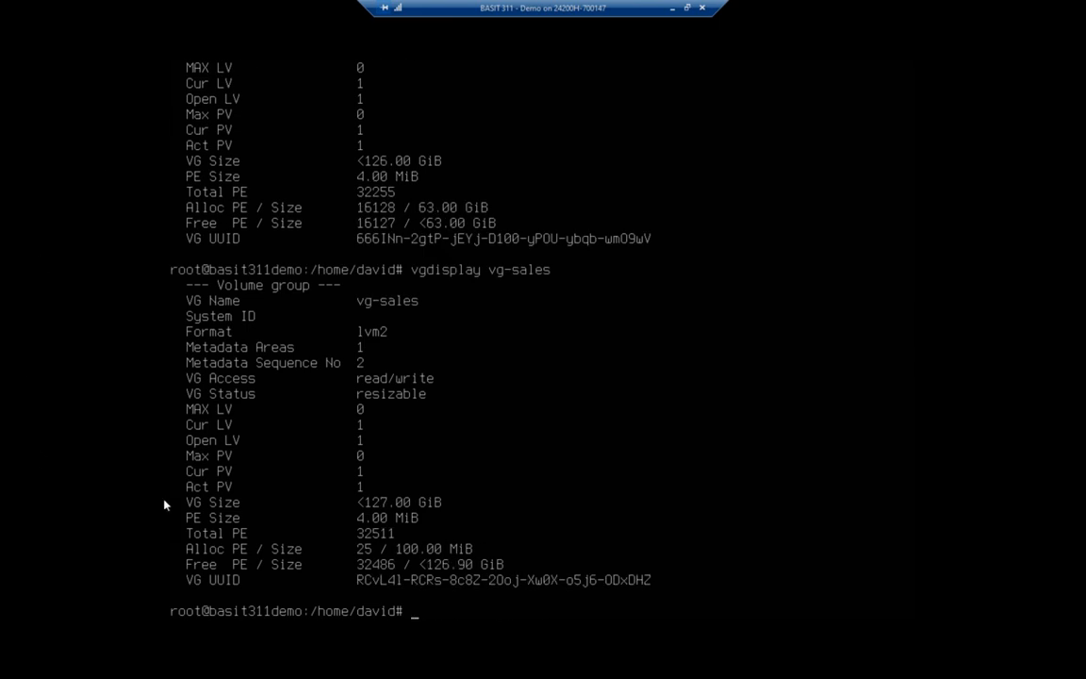